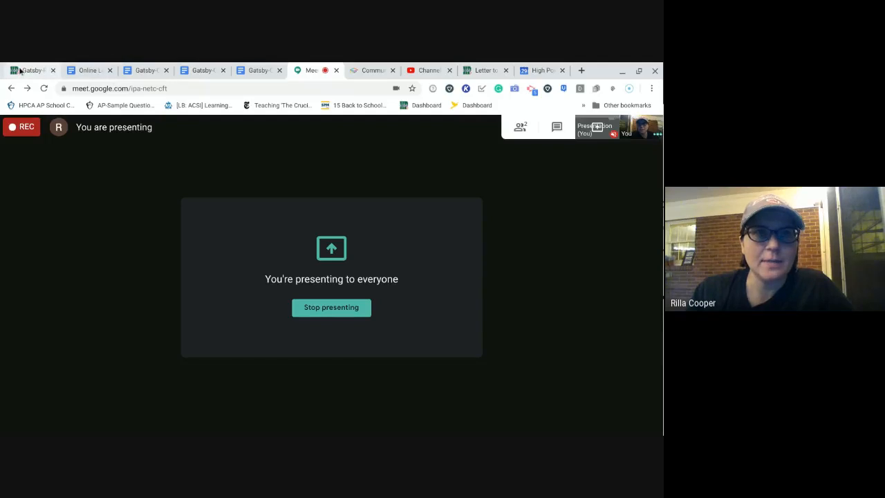
- Open the Canvas assignment 'Gatsby-Read Chapter 4 by start of Google Meet' with its lecture notes
click(29, 70)
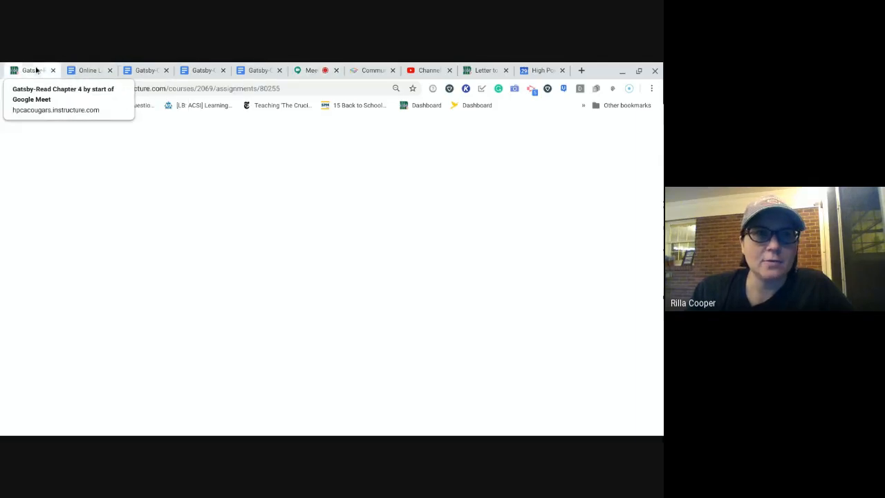
click(31, 70)
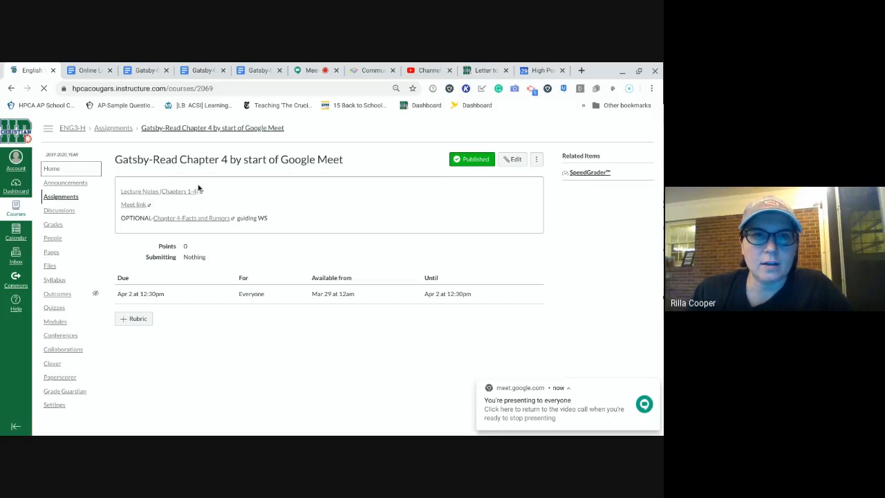
click(86, 70)
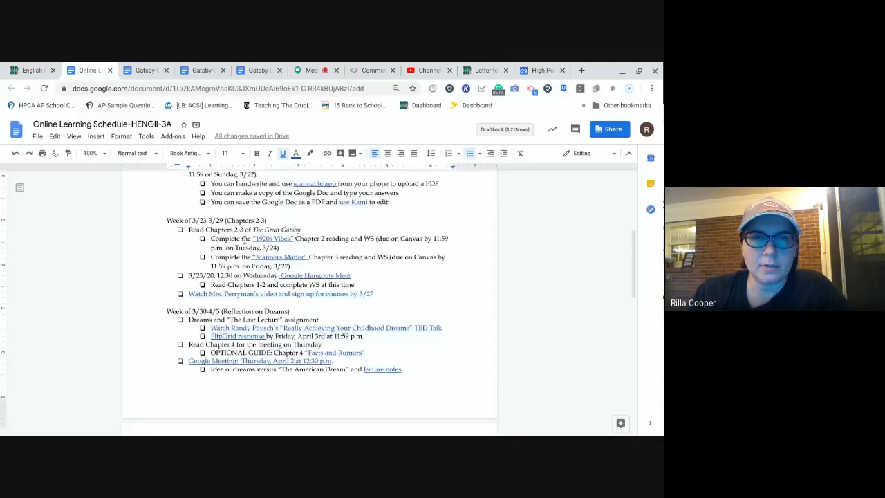
- Scroll to the week of 3/30–4/5 and follow Randy Pausch's TED Talk link
scroll(down, 3)
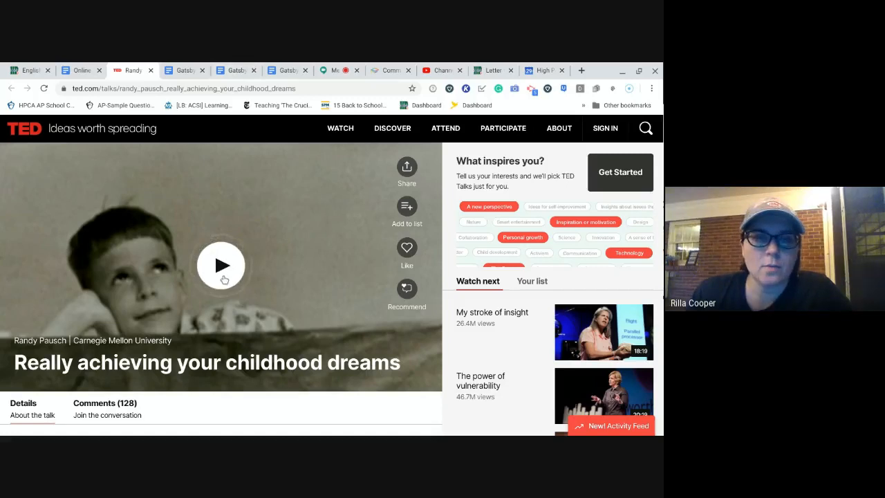
- Play 'Really achieving your childhood dreams' and move to about 37:00 of 1:16:26
click(221, 265)
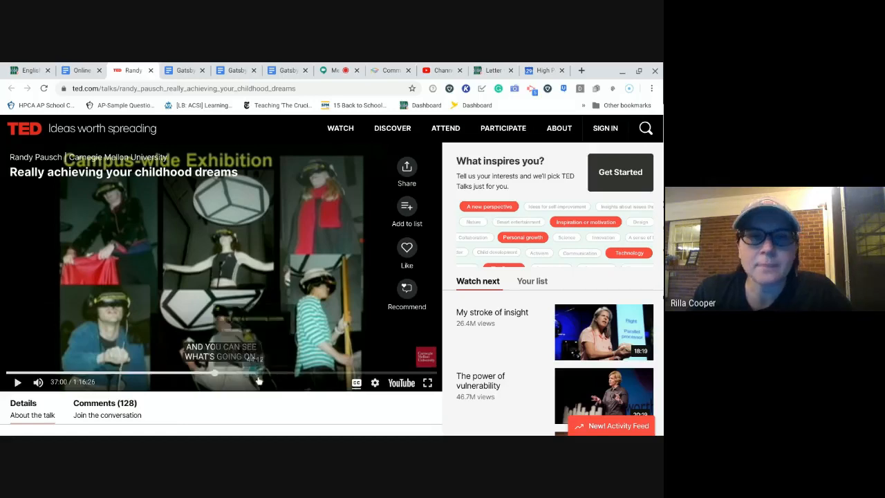
mouse_move(214, 375)
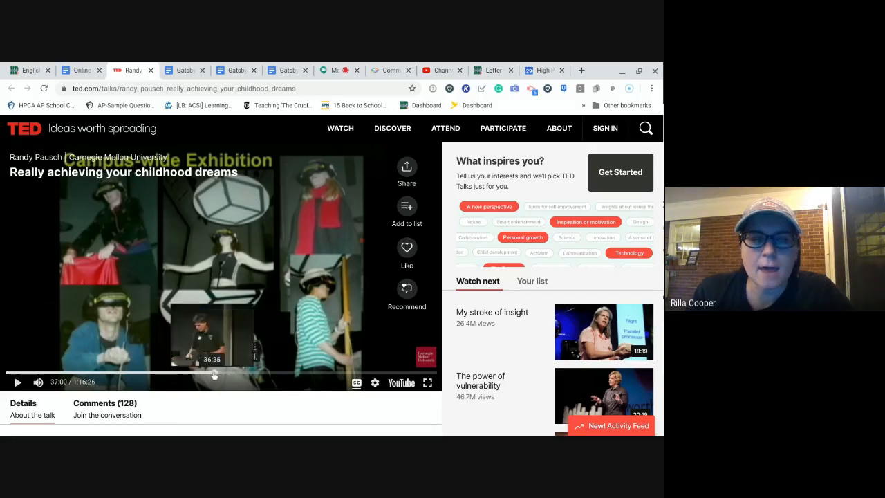
mouse_move(235, 374)
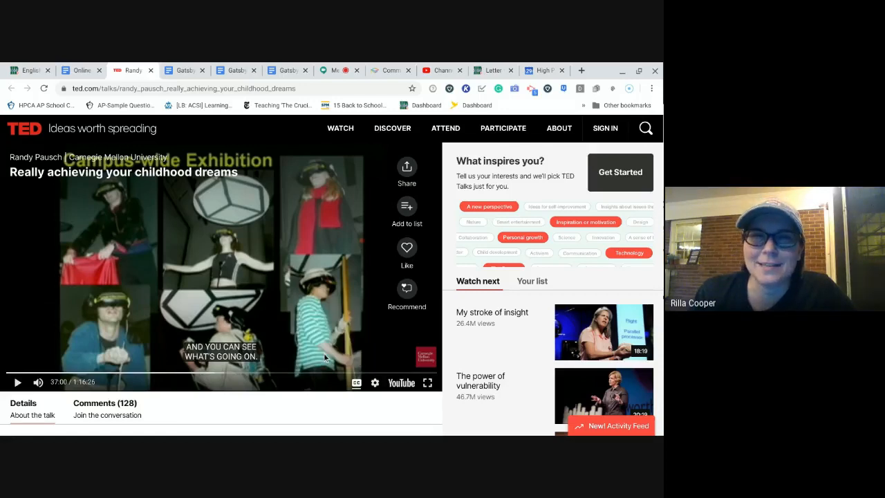
mouse_move(280, 330)
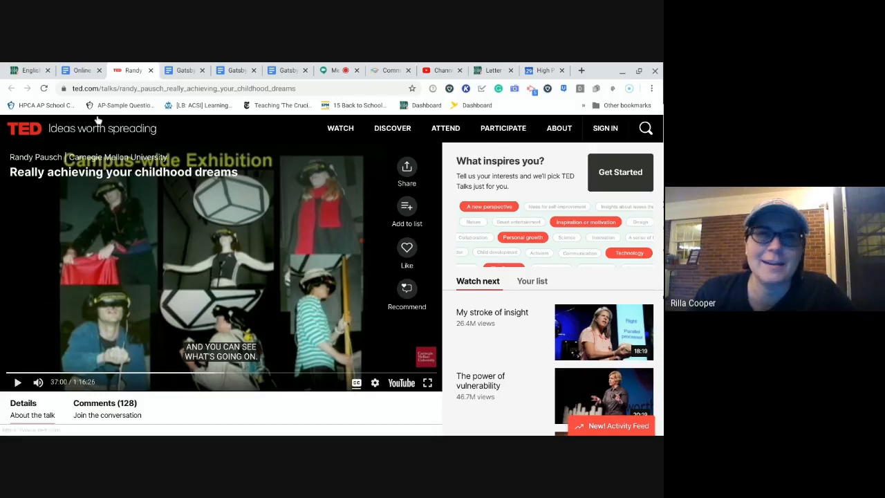
mouse_move(30, 70)
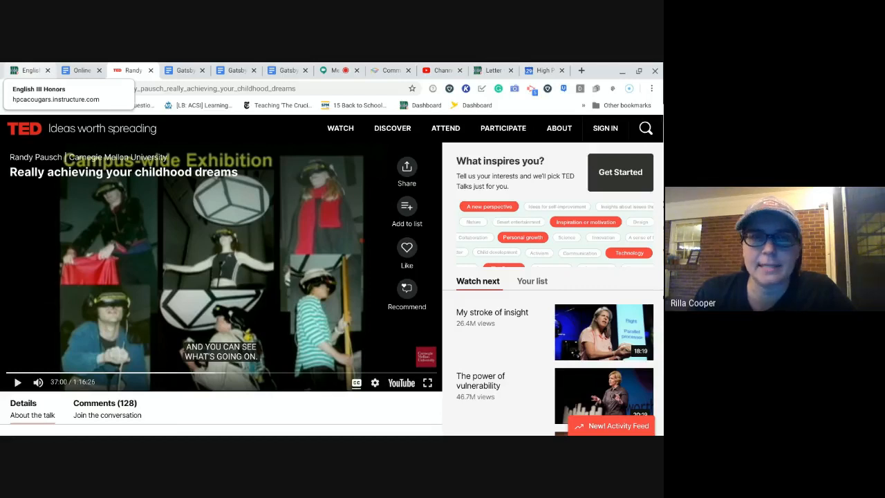
- Open the 'Reflections on The Last LEcture' Flipgrid from Canvas and sign in with Google
click(29, 70)
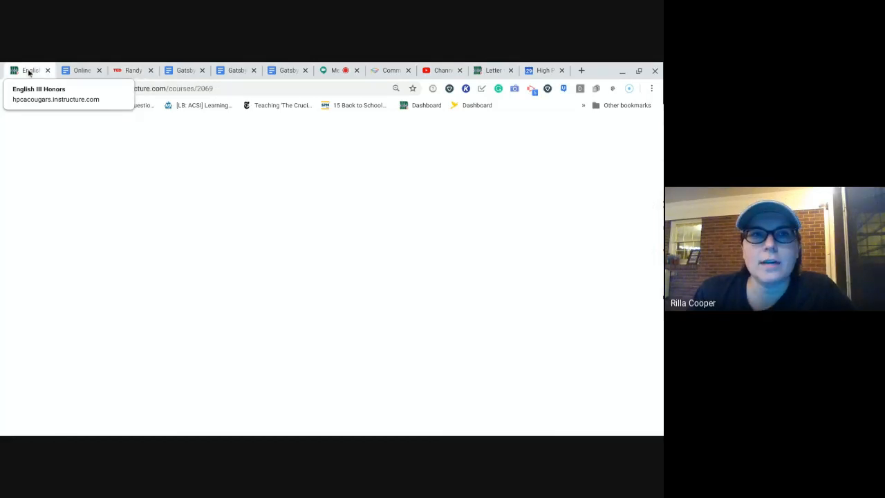
click(31, 70)
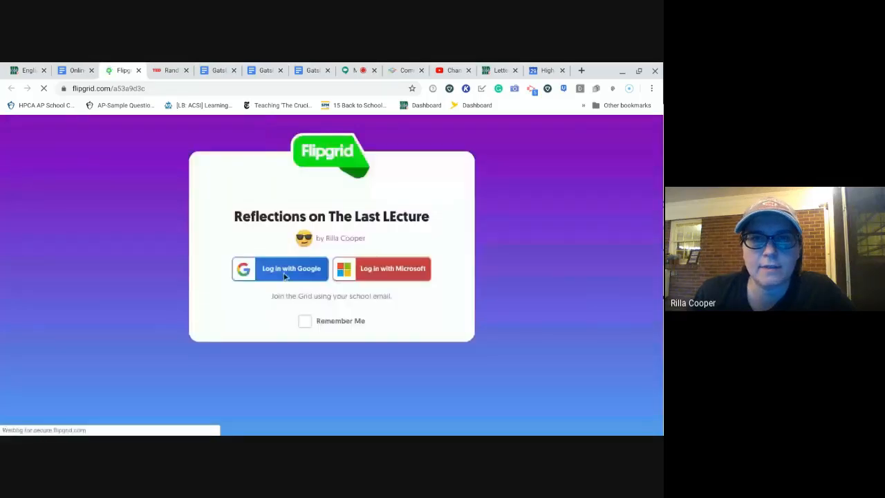
click(280, 268)
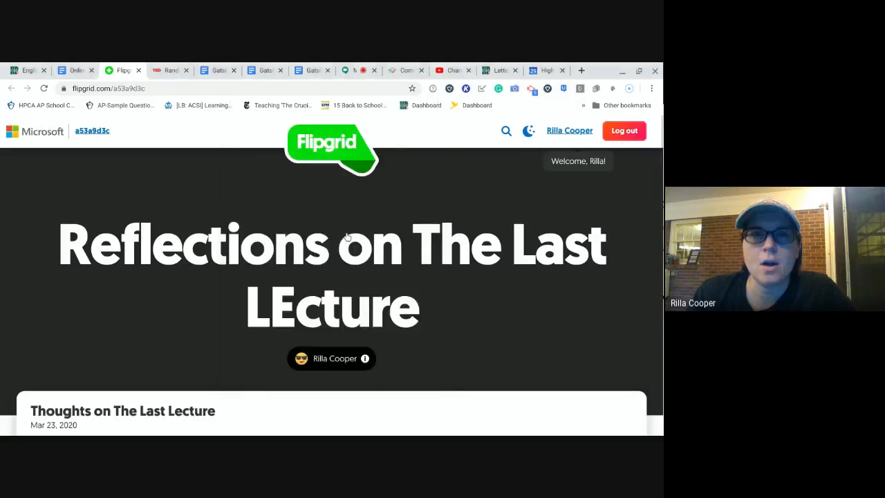
- Highlight the Flipgrid question about why Pausch talked about dreams
scroll(down, 3)
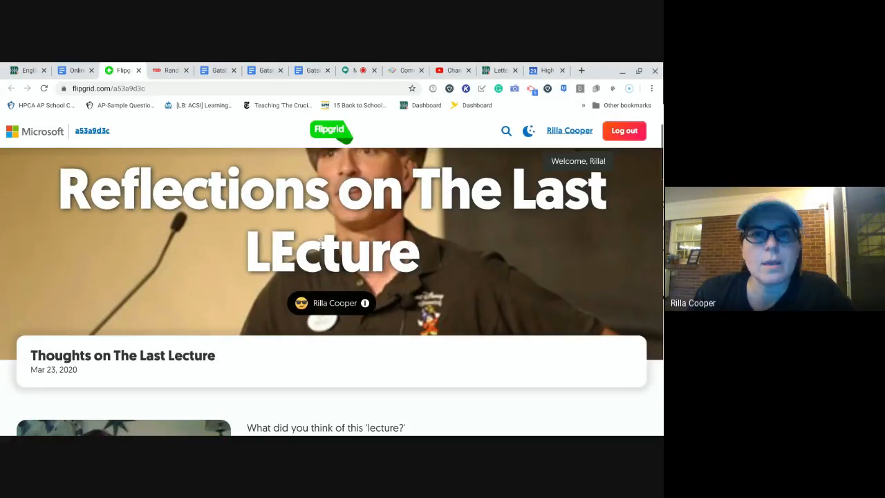
scroll(down, 3)
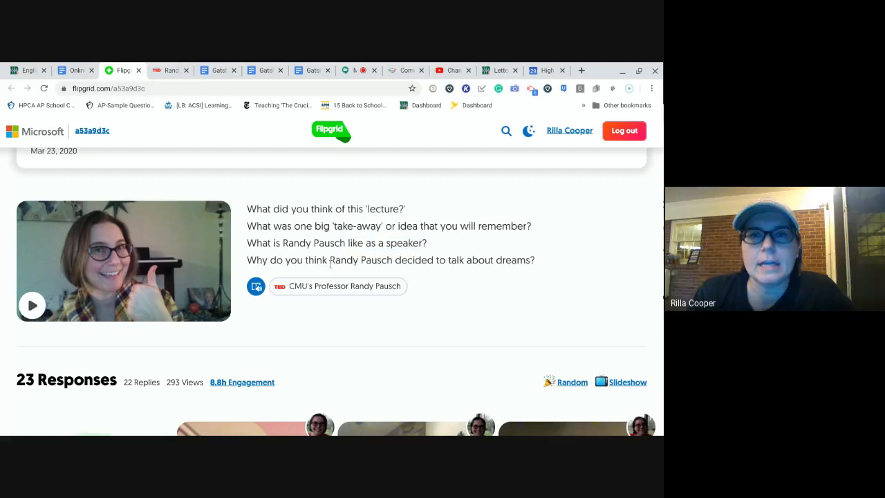
drag(328, 259, 455, 260)
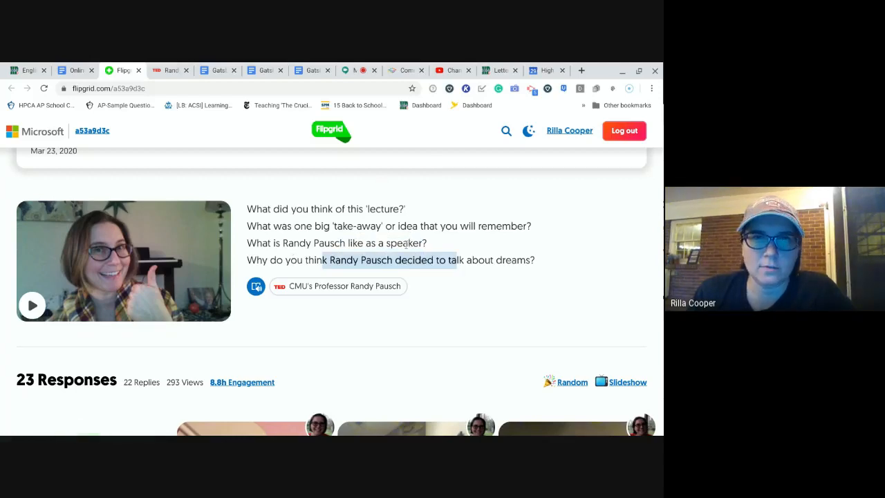
- Browse student video responses to the last row, then return to the Online Learning Schedule
scroll(down, 3)
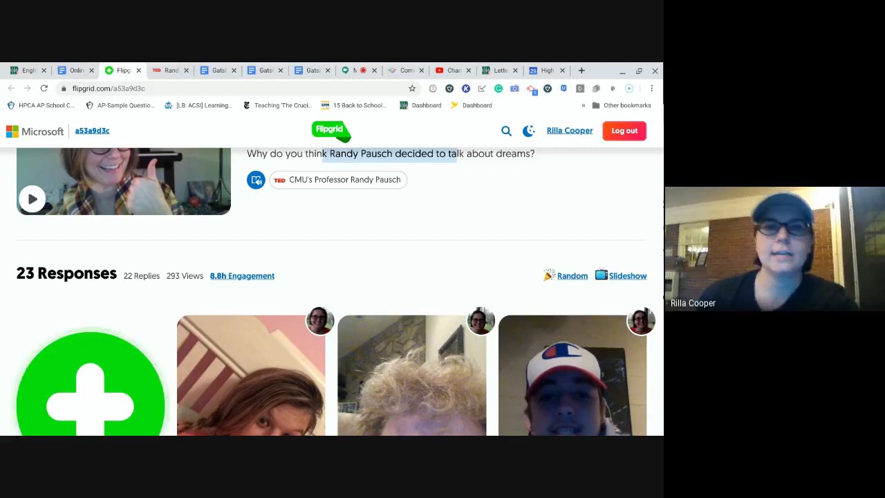
scroll(down, 3)
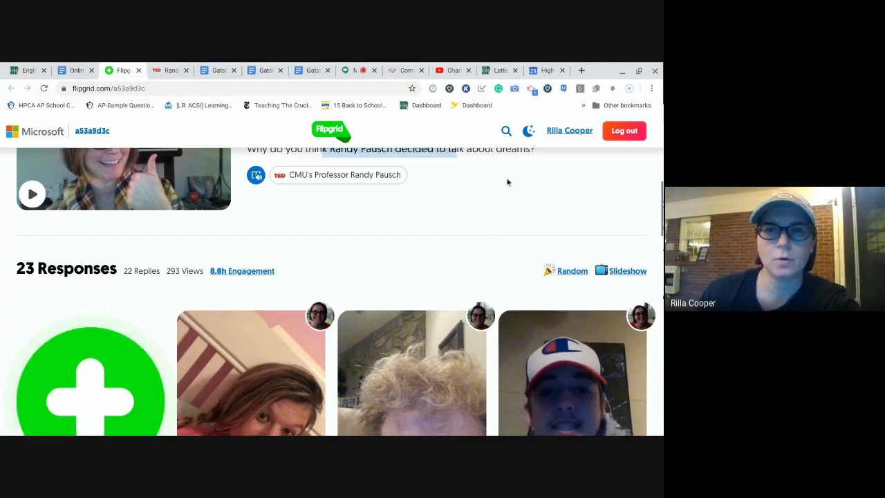
scroll(down, 3)
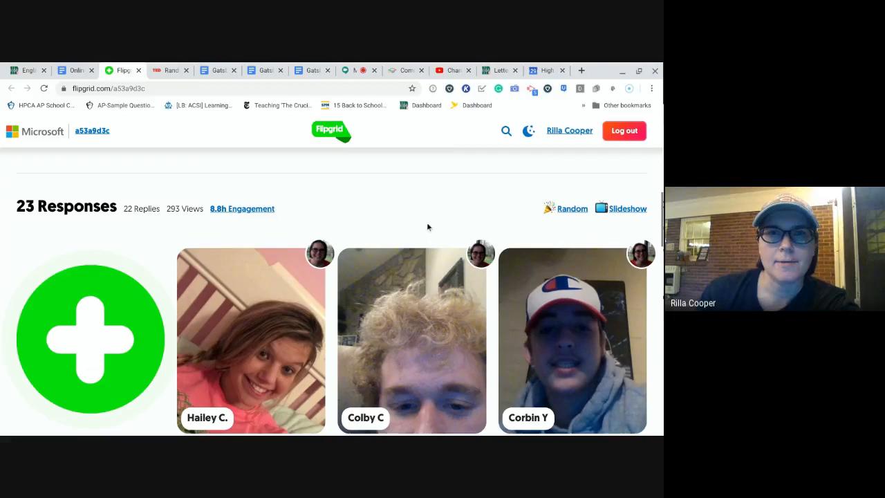
scroll(down, 3)
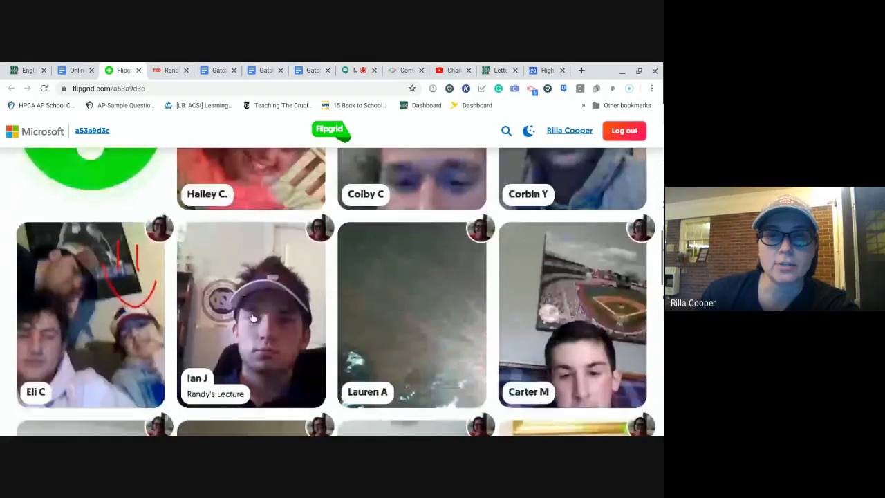
scroll(down, 3)
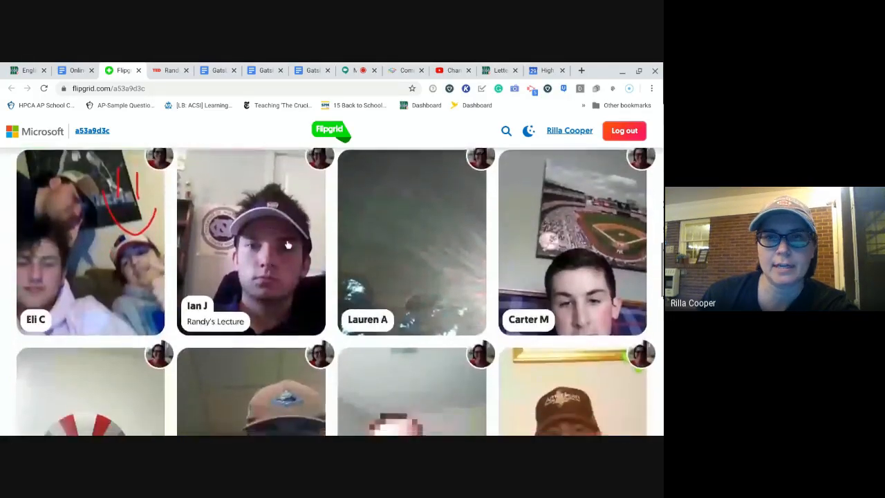
scroll(down, 3)
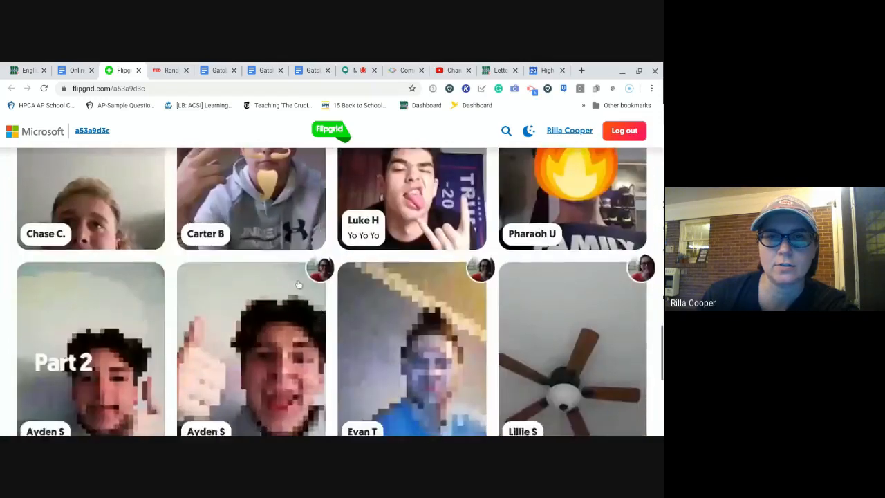
scroll(down, 3)
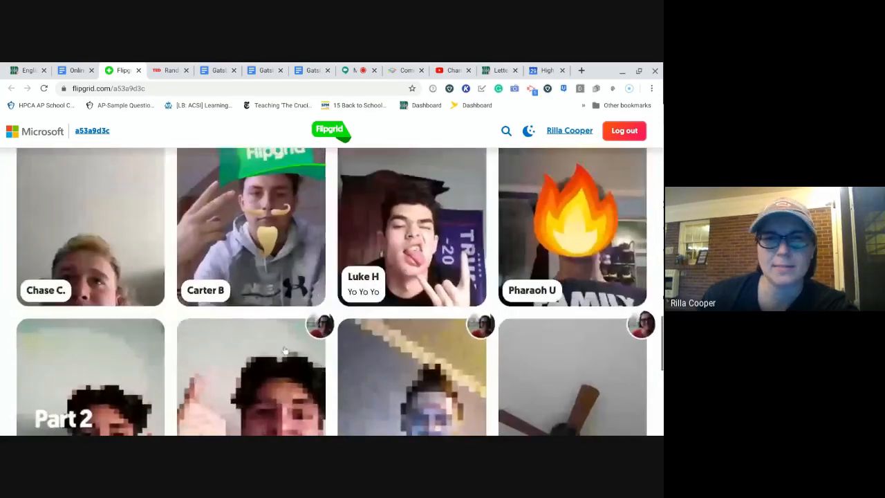
scroll(down, 3)
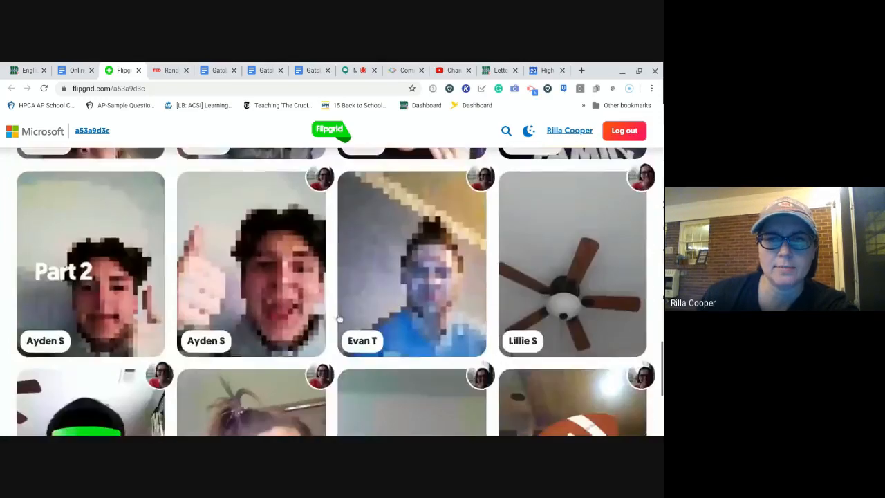
scroll(down, 3)
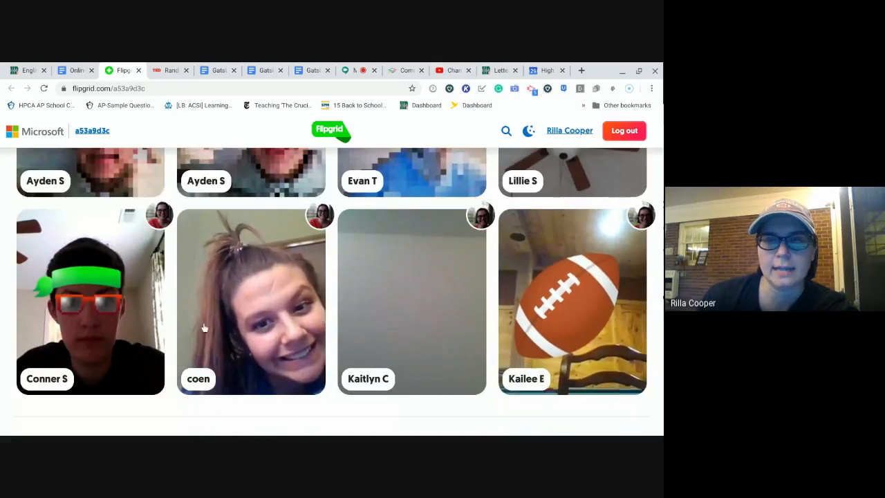
mouse_move(376, 302)
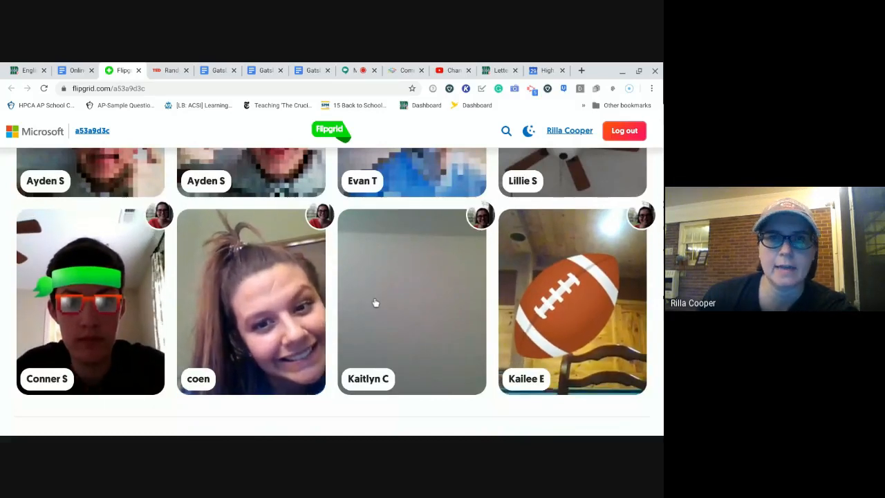
scroll(down, 3)
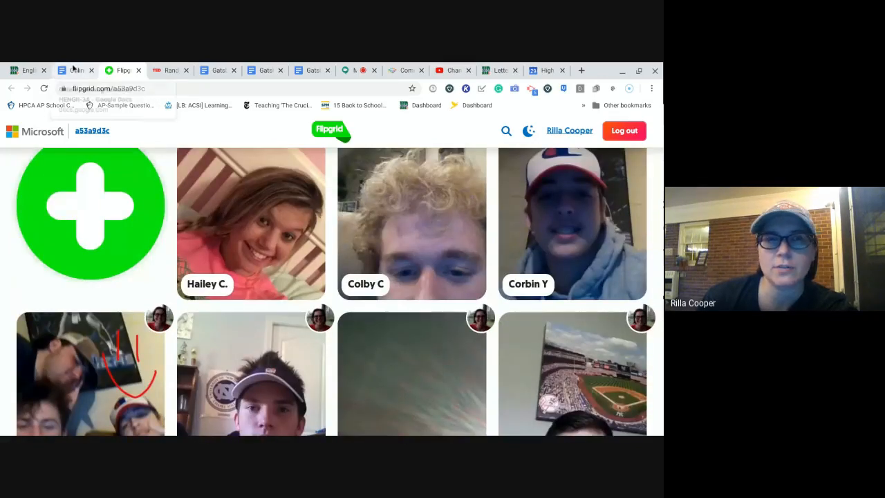
mouse_move(74, 70)
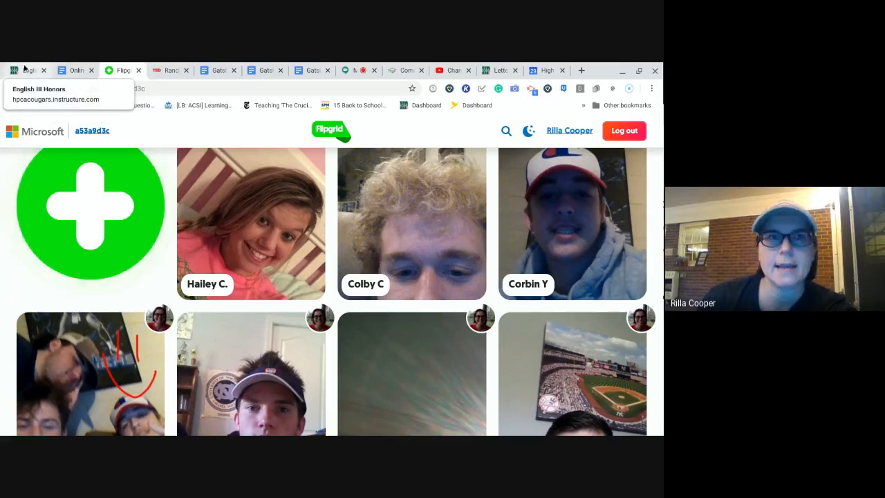
click(76, 70)
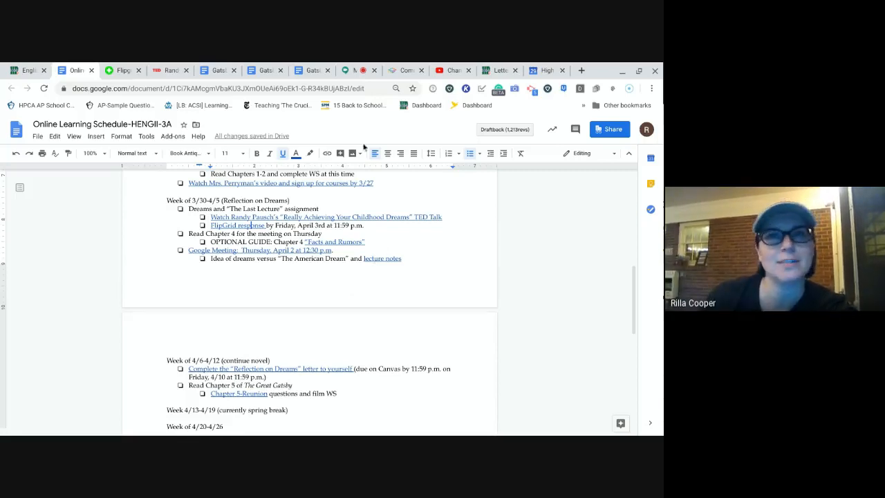
- Scroll to the week of 4/6–4/12 and open the Reflection on Dreams assignment document
scroll(down, 3)
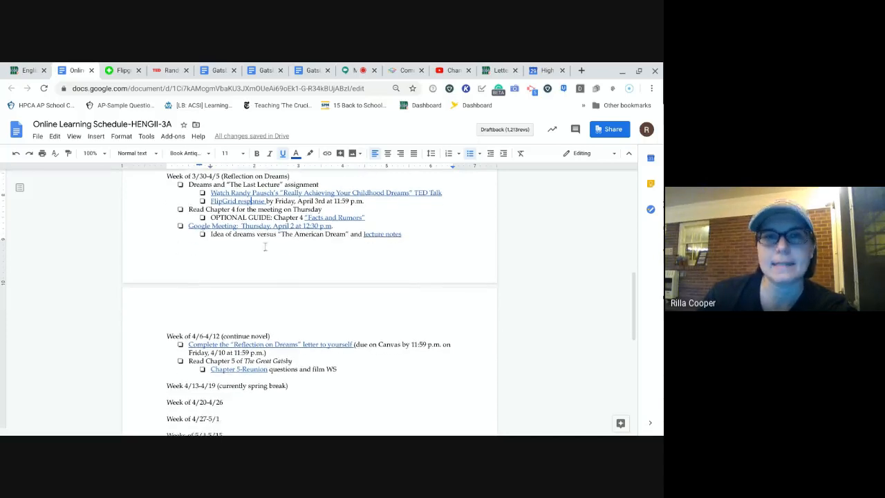
scroll(down, 3)
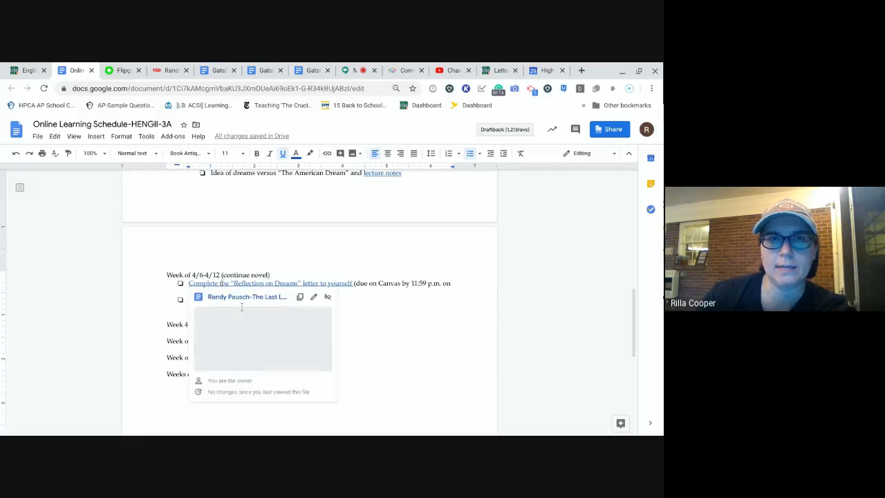
click(246, 296)
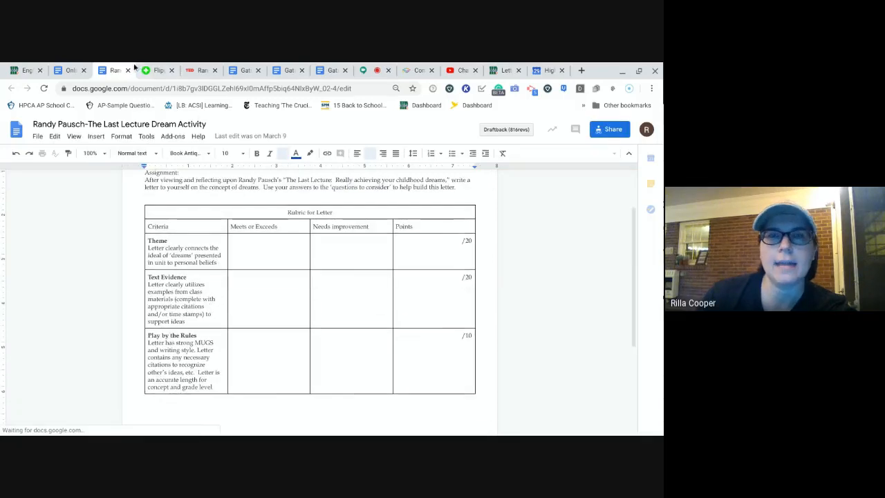
mouse_move(114, 70)
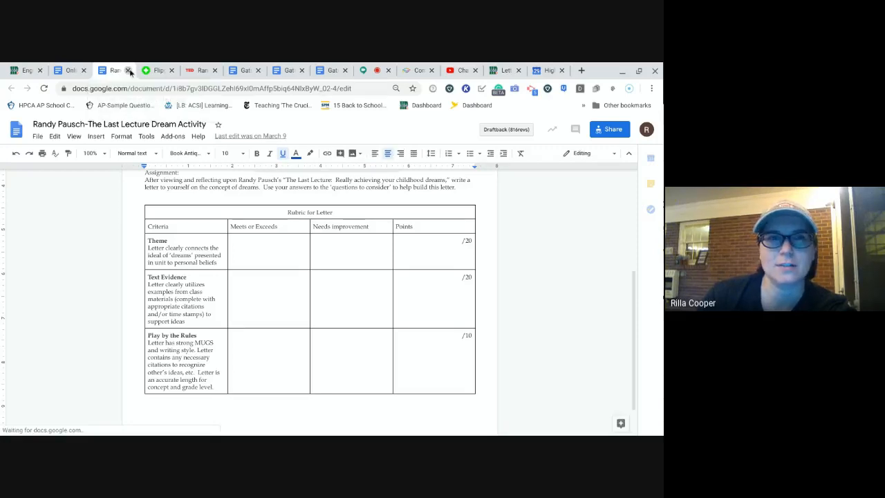
- Close the Dream Activity letter rubric document, returning to the schedule
click(66, 70)
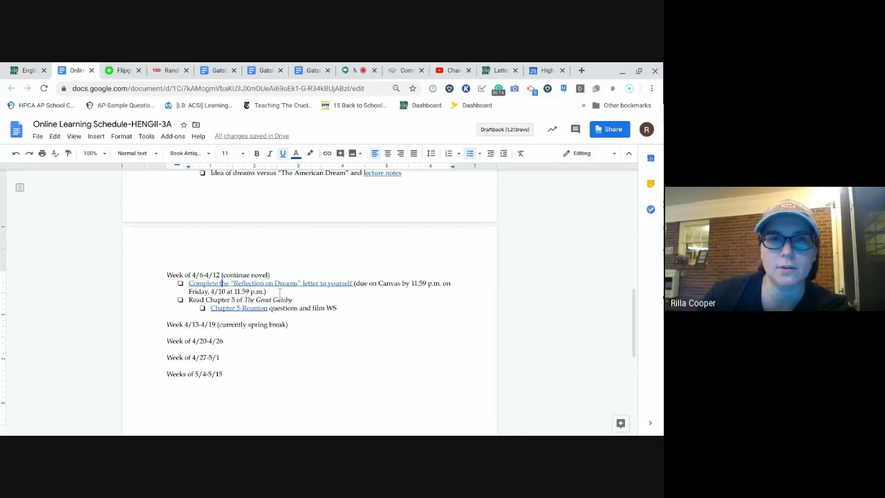
- Select the Chapter 5 items due on Canvas Friday 4/10 at 11:59 p.m. and open the Reunion worksheet
drag(357, 283, 265, 291)
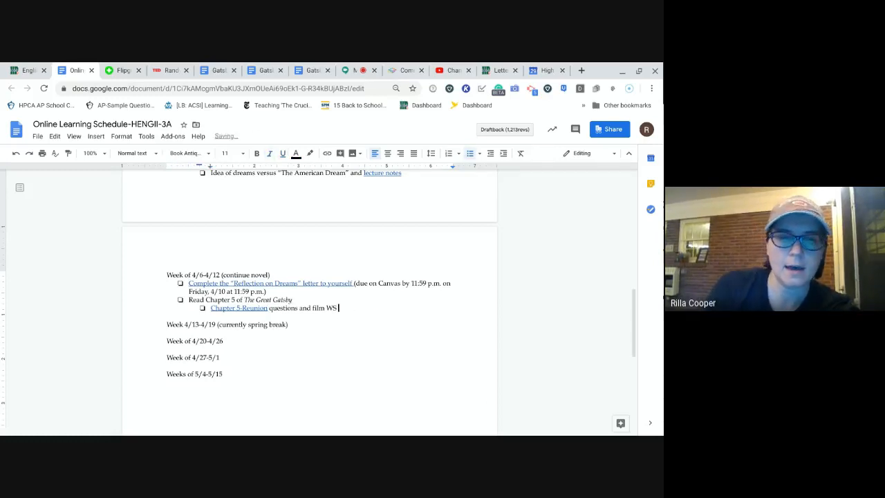
text((due on Canvas by 11:59 p.m. on Friday, 4/10 at 11:59 p.m.))
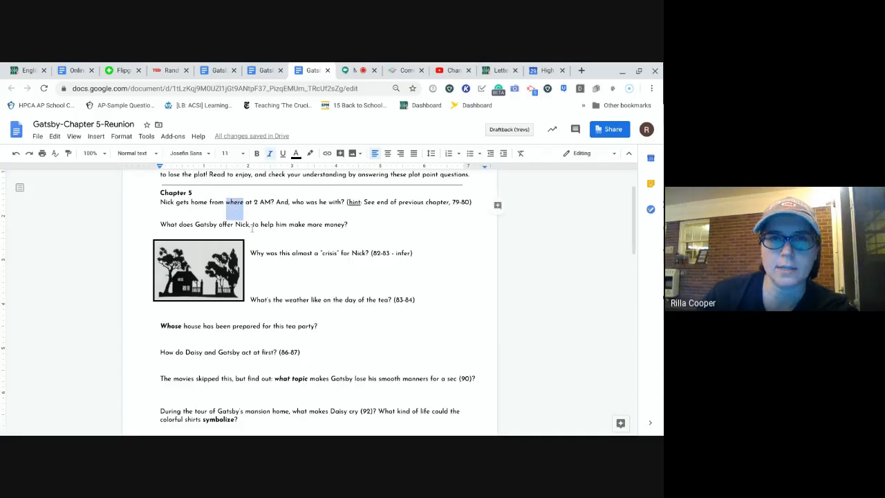
scroll(down, 3)
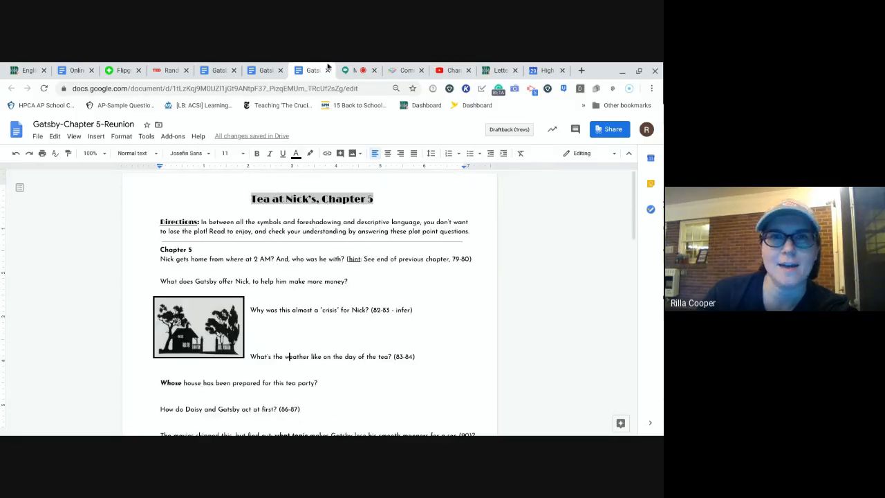
- Show the Chapter 5-Reunion worksheet from its title, then return to the Google Meet presenting tab
click(352, 70)
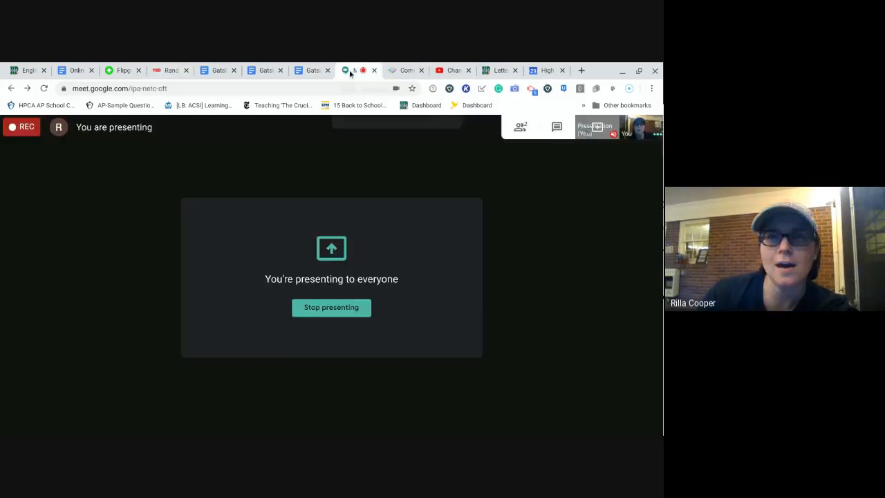